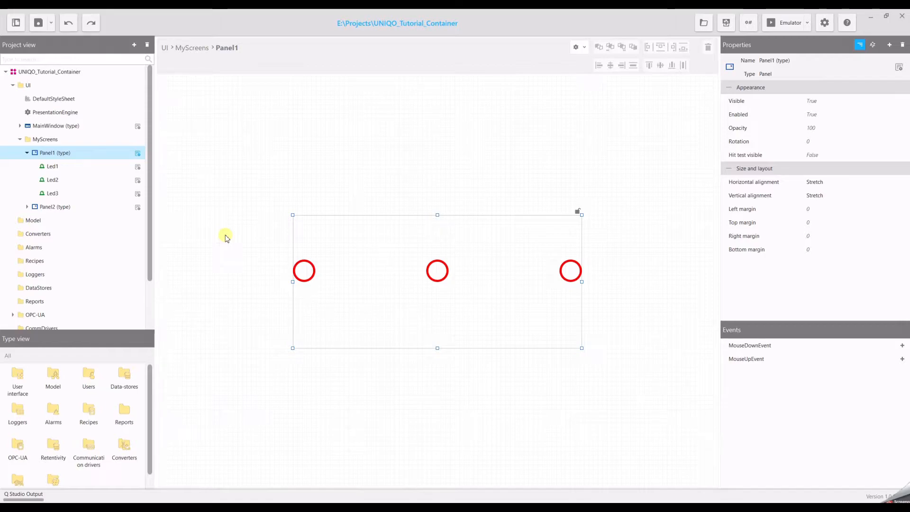
{"action": "mouse_move", "coordinate": [231, 235]}
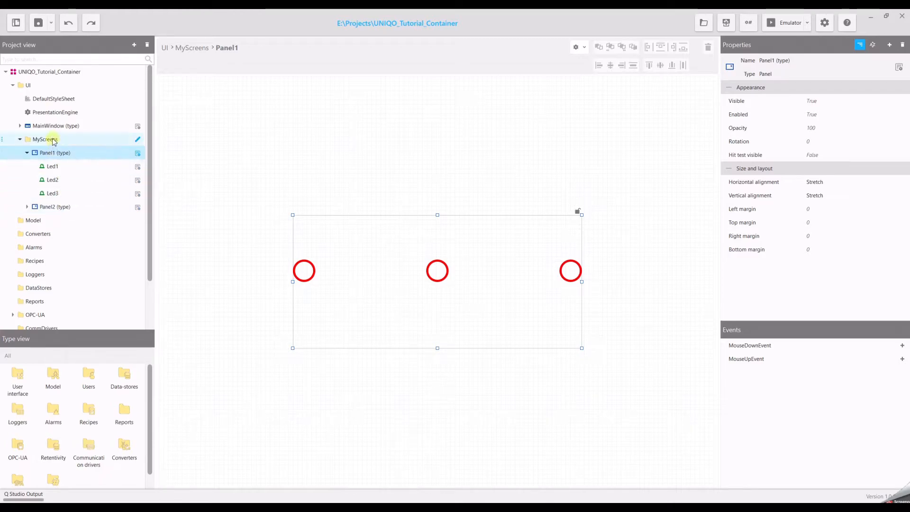
Create Panel3 under MyScreens as a new instance of the Panel1 type via New > MyScreens > Panel1.
{"action": "right_click", "coordinate": [42, 139]}
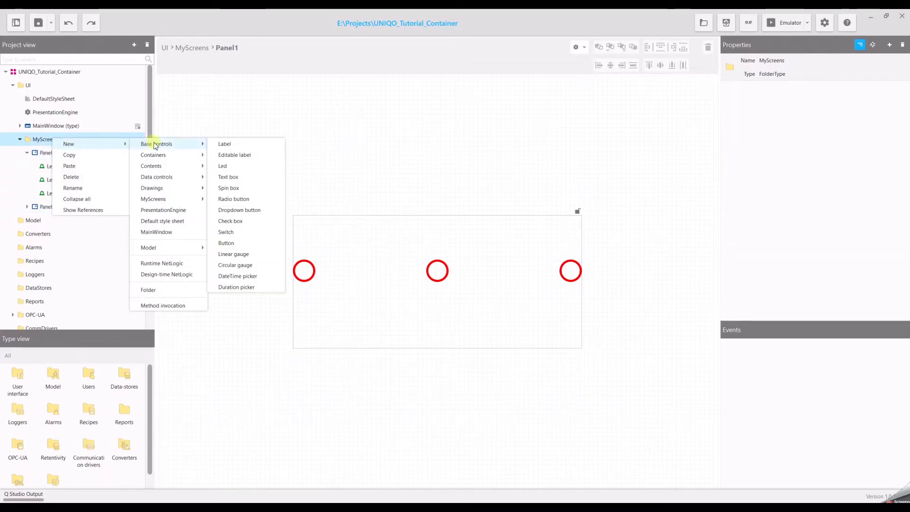
{"action": "mouse_move", "coordinate": [154, 198]}
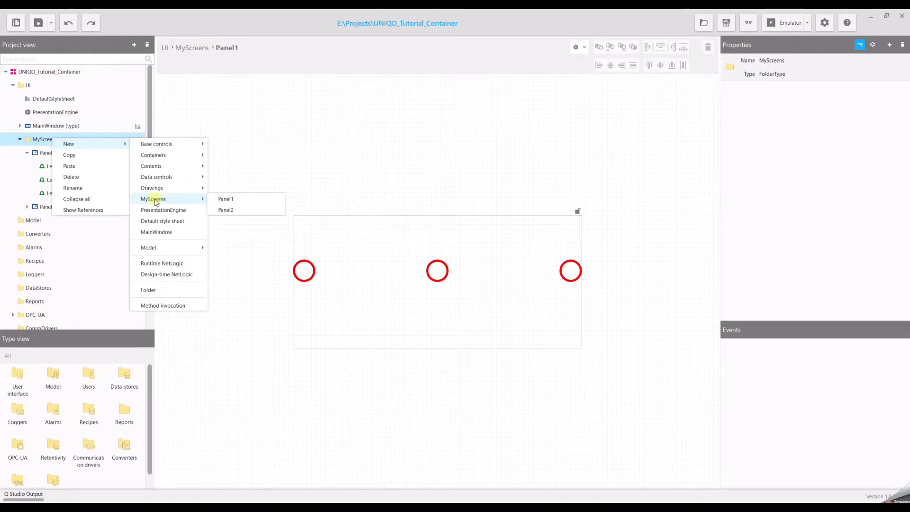
{"action": "mouse_move", "coordinate": [225, 199]}
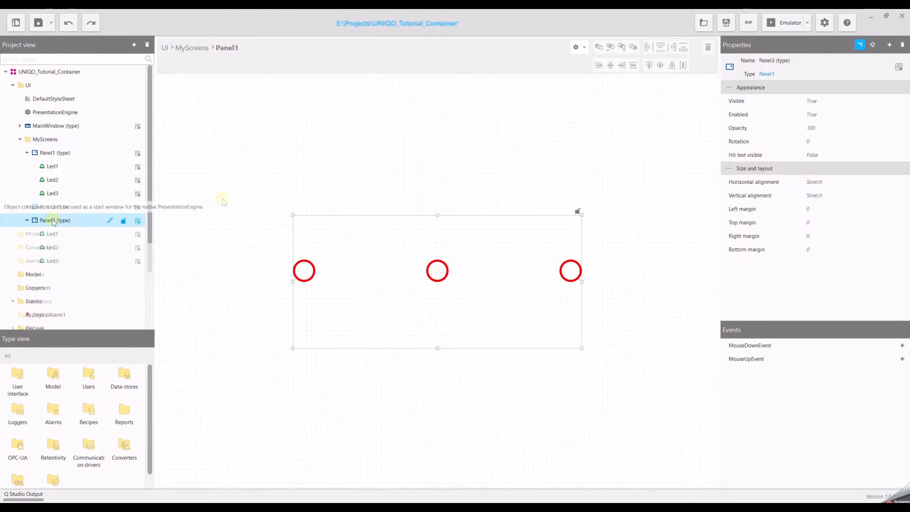
{"action": "left_click", "coordinate": [26, 220]}
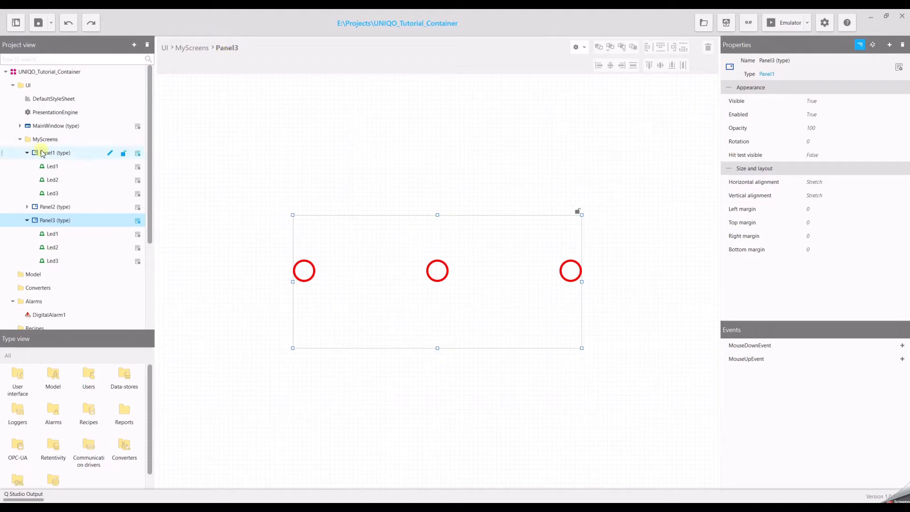
Select Panel1 (type) in the Project view so its three LEDs show in the editor.
{"action": "left_click", "coordinate": [56, 153]}
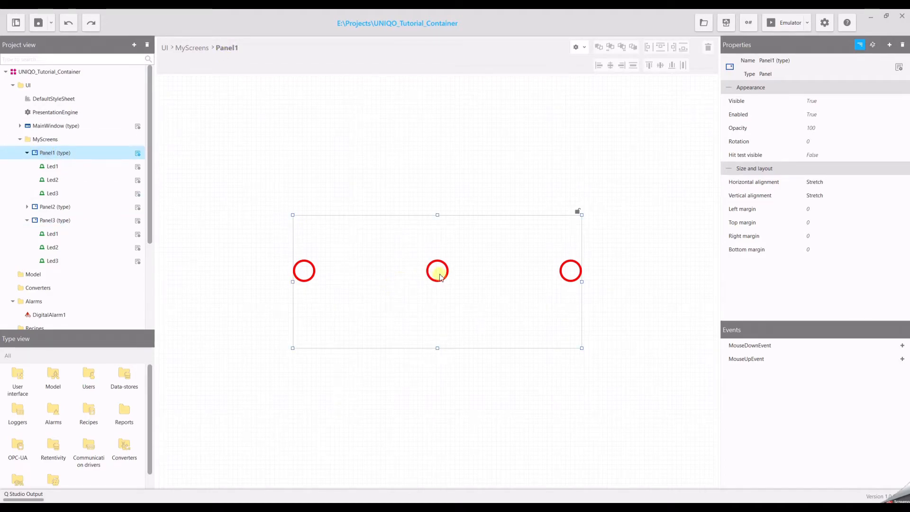
Select Led2 and set its Color property to a green shade, leaving the others red.
{"action": "left_click", "coordinate": [437, 270]}
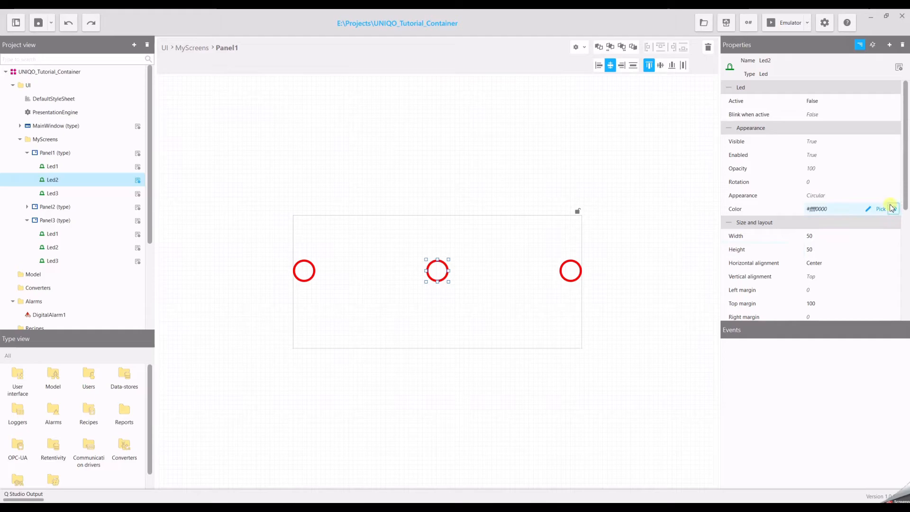
{"action": "left_click", "coordinate": [881, 208]}
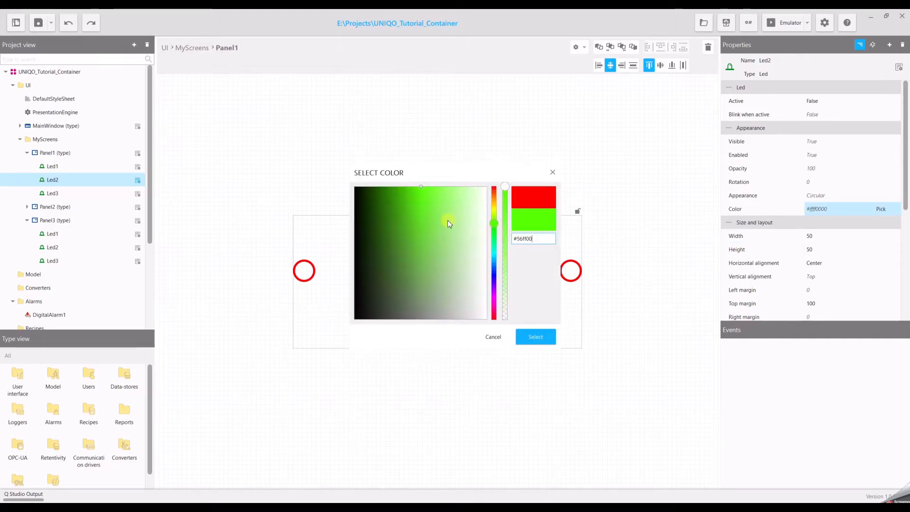
{"action": "left_click", "coordinate": [535, 336]}
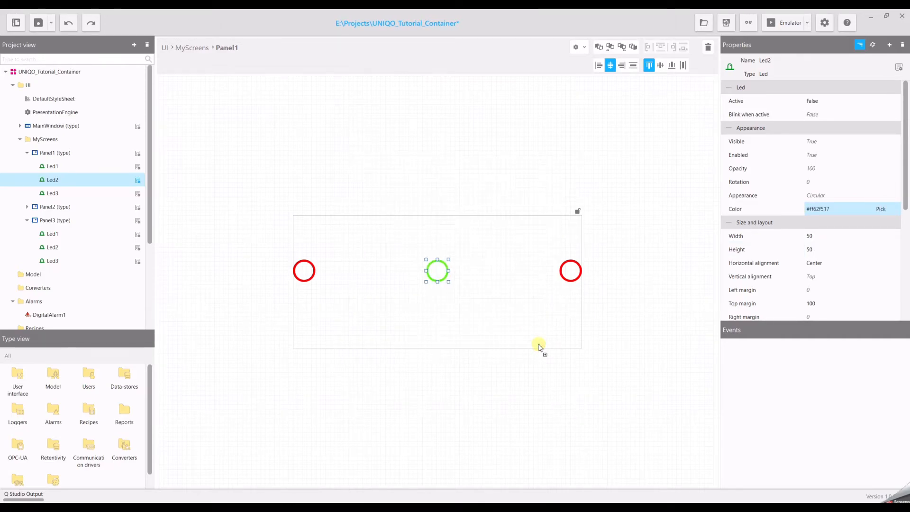
View Panel3's inherited green middle LED, then switch to Panel2 with its four red LEDs.
{"action": "left_click", "coordinate": [52, 221]}
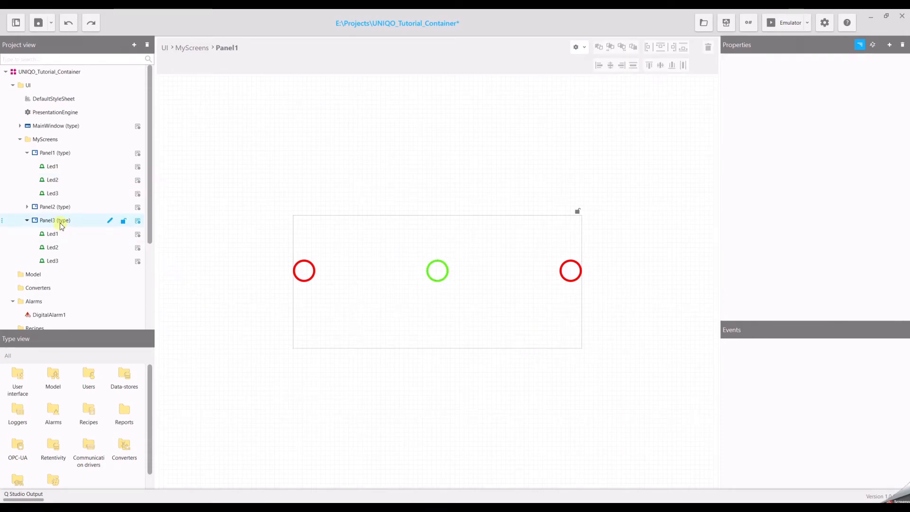
{"action": "left_click", "coordinate": [55, 220]}
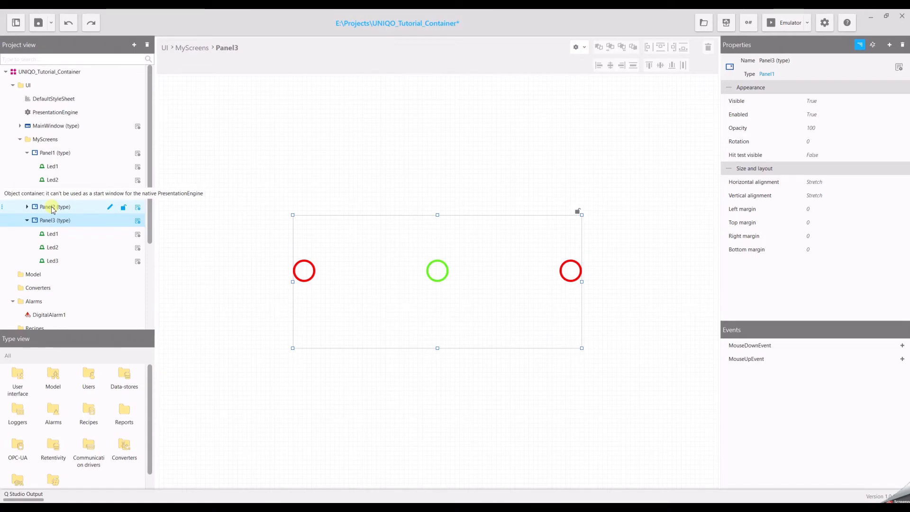
{"action": "left_click", "coordinate": [49, 207]}
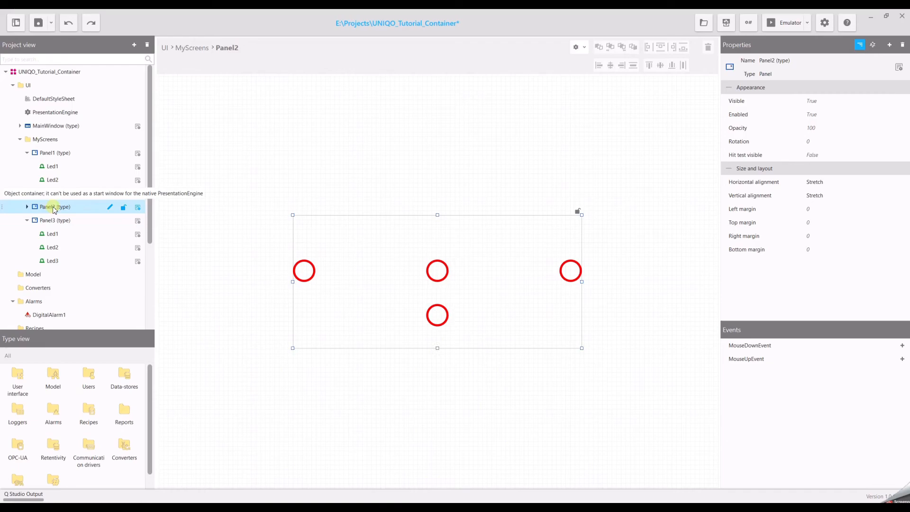